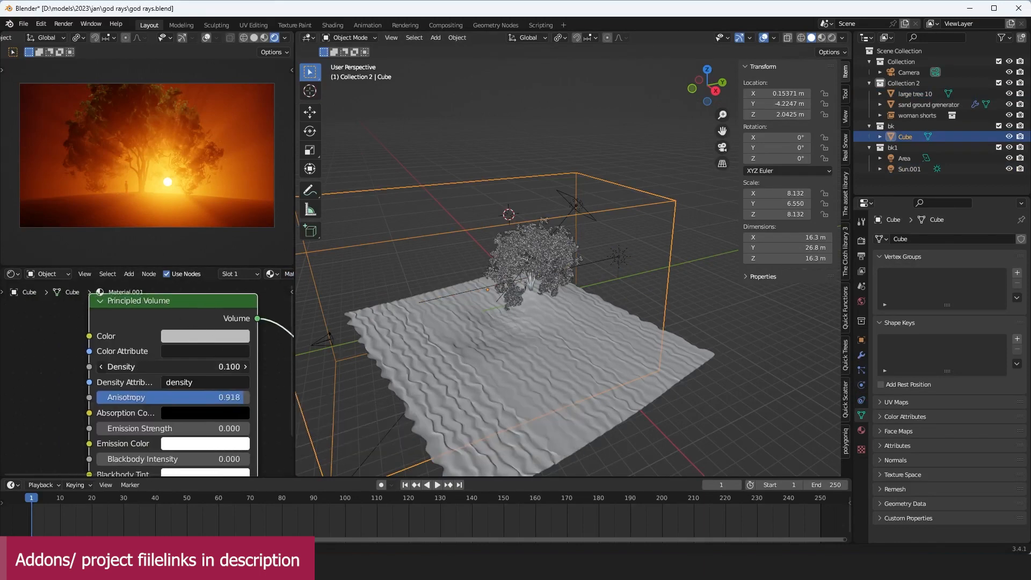
Shift the volume material nodes aside and select the Area light to show its 100000 W settings.
{"action": "left_click_drag", "start_coordinate": [170, 398], "coordinate": [131, 365]}
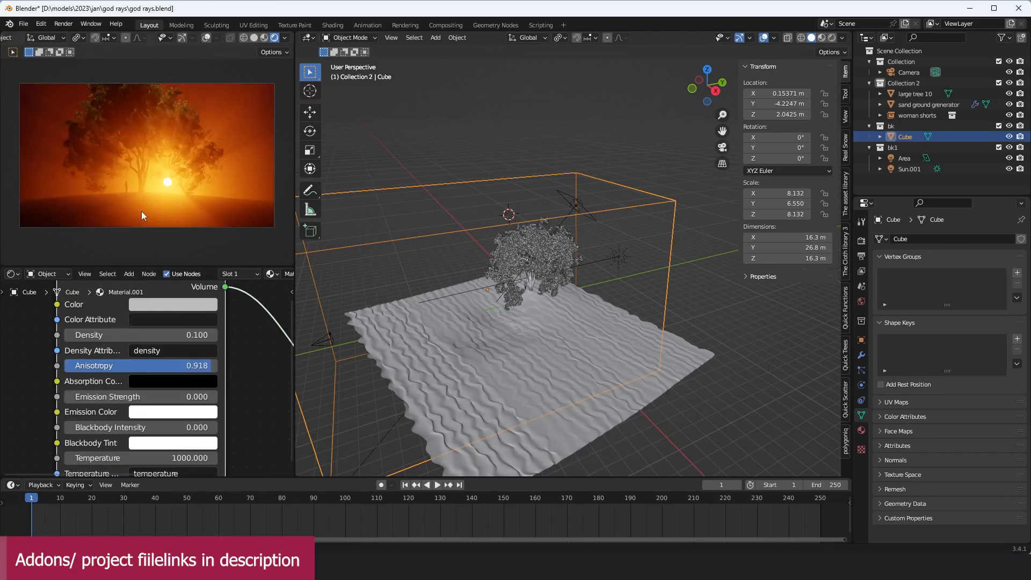
{"action": "left_click", "coordinate": [904, 157]}
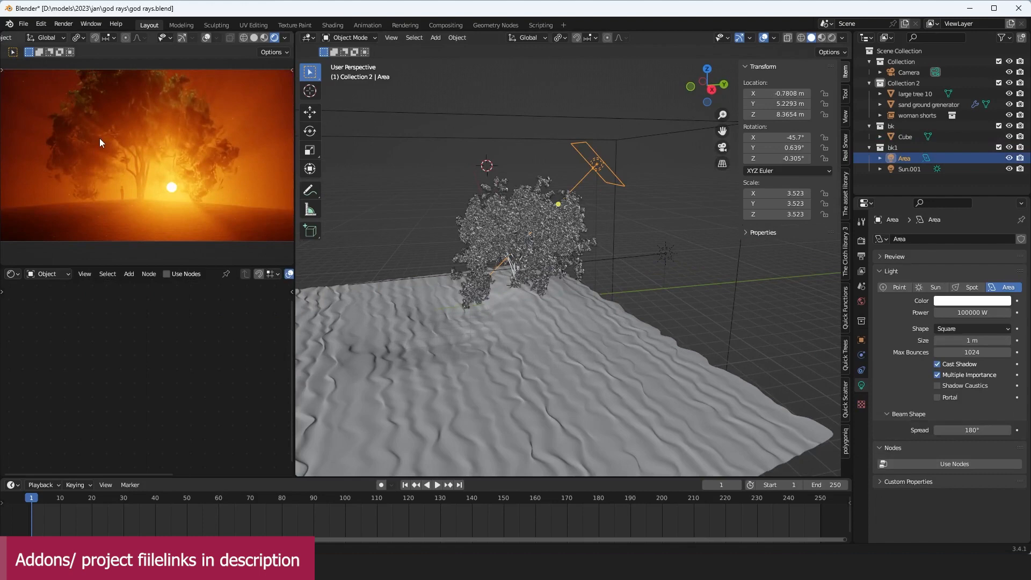
{"action": "mouse_move", "coordinate": [638, 193]}
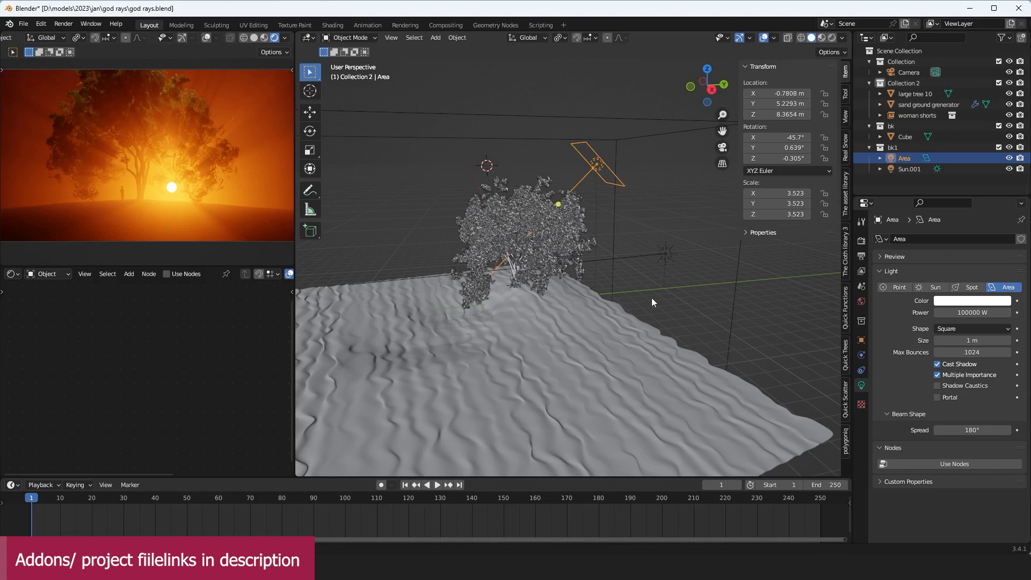
Select the Sun.001 lamp to show its strength 100 and 0.1° angle.
{"action": "left_click", "coordinate": [909, 169]}
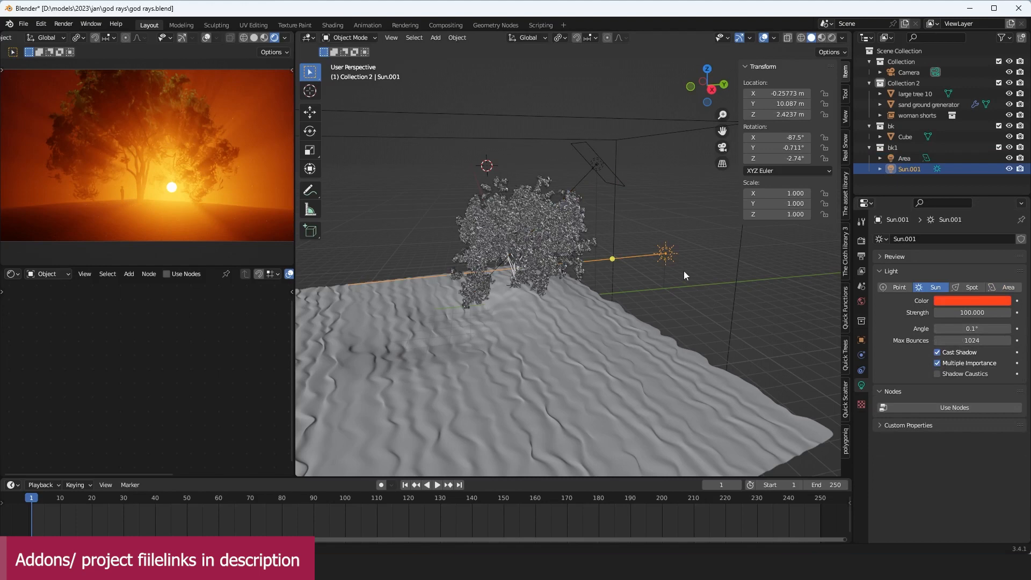
{"action": "mouse_move", "coordinate": [261, 195]}
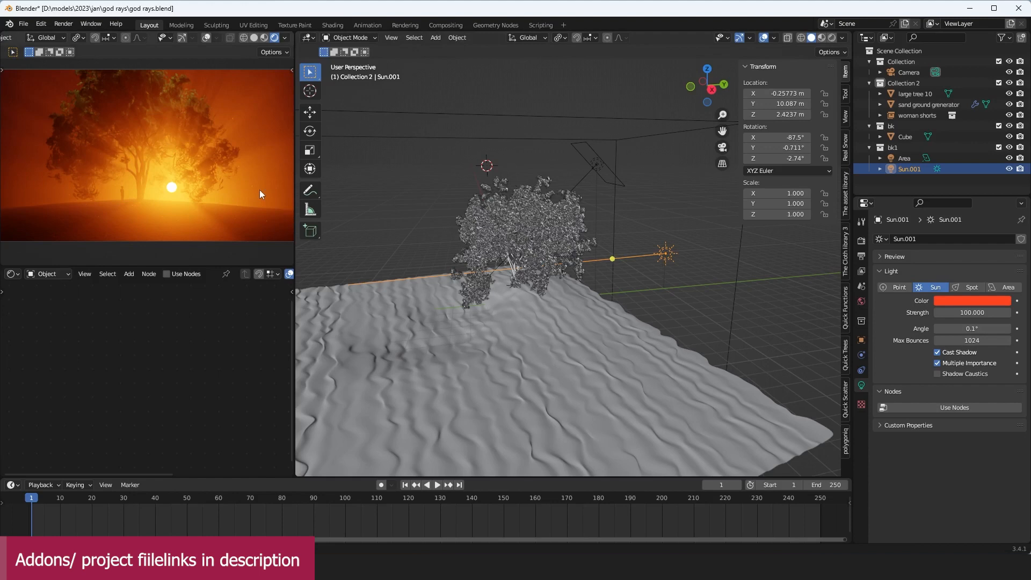
{"action": "mouse_move", "coordinate": [718, 248]}
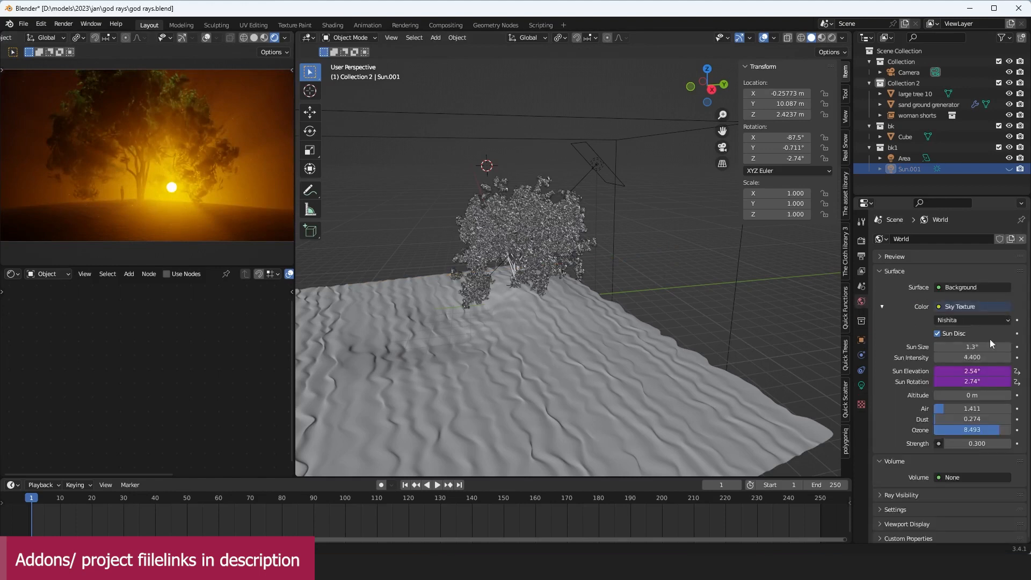
{"action": "mouse_move", "coordinate": [99, 151]}
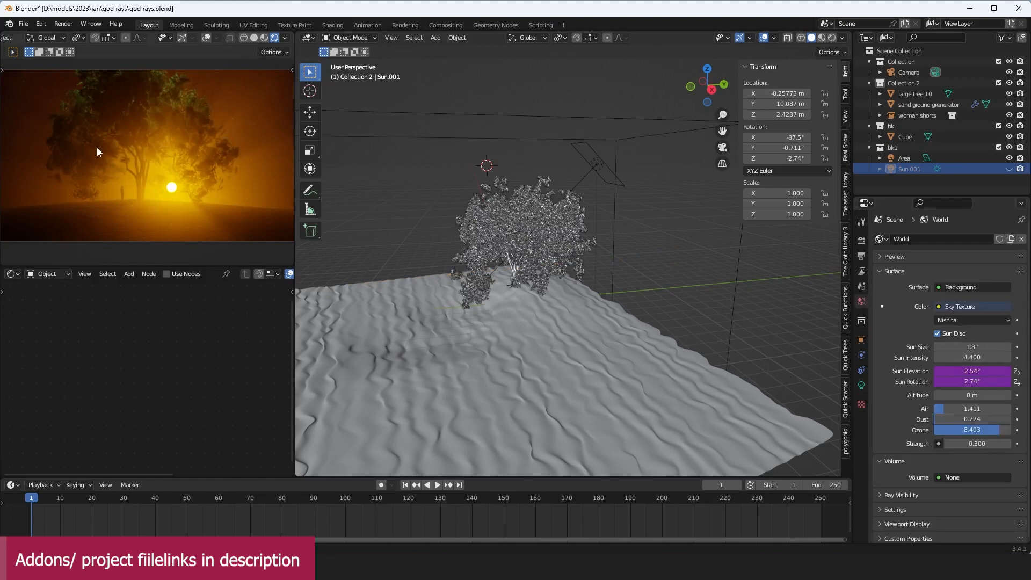
{"action": "mouse_move", "coordinate": [455, 268]}
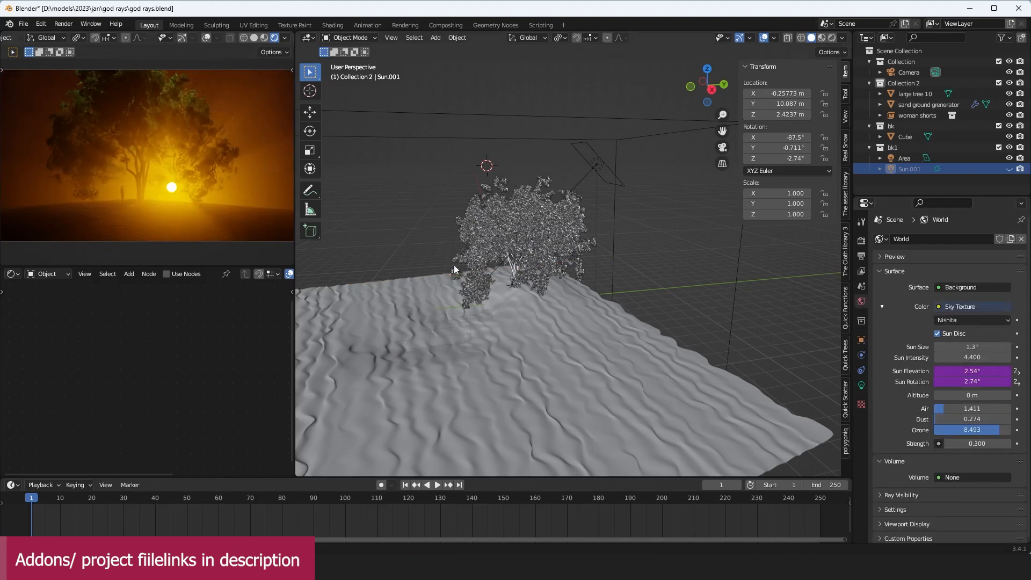
{"action": "mouse_move", "coordinate": [706, 335]}
{"action": "type", "text": "."}
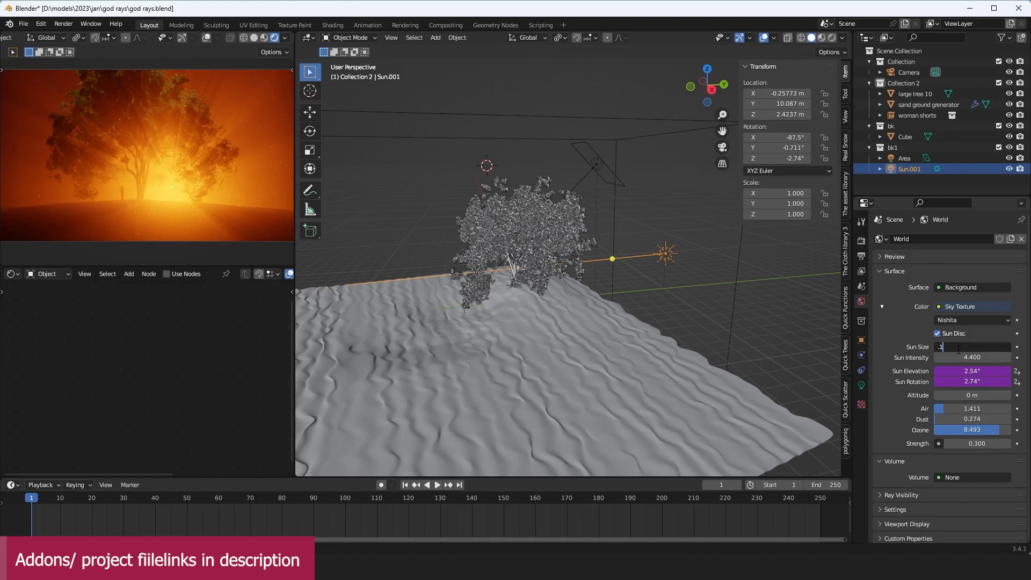
Set the sky texture's Sun Size to 1°.
{"action": "type", "text": "1"}
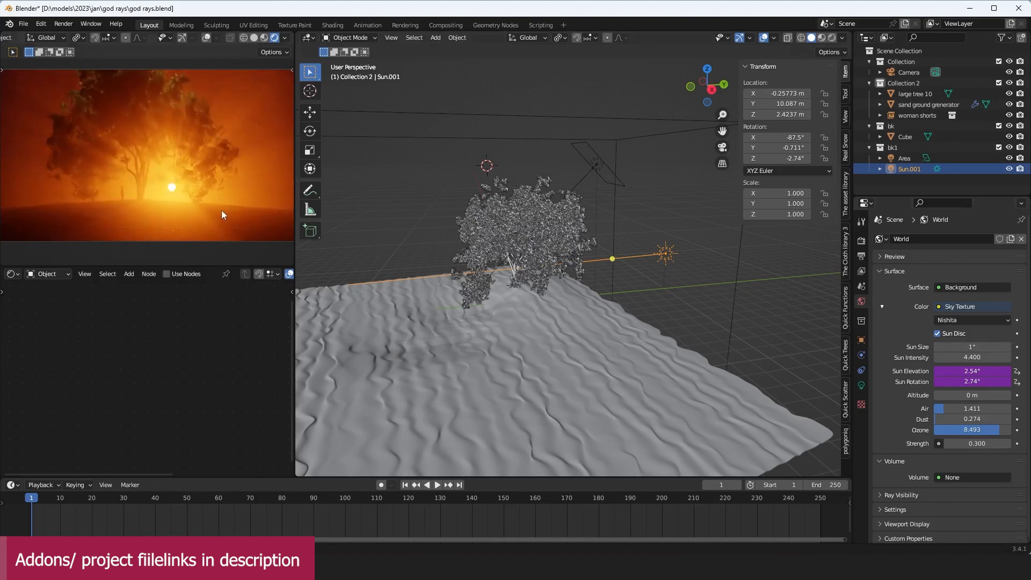
{"action": "mouse_move", "coordinate": [169, 119]}
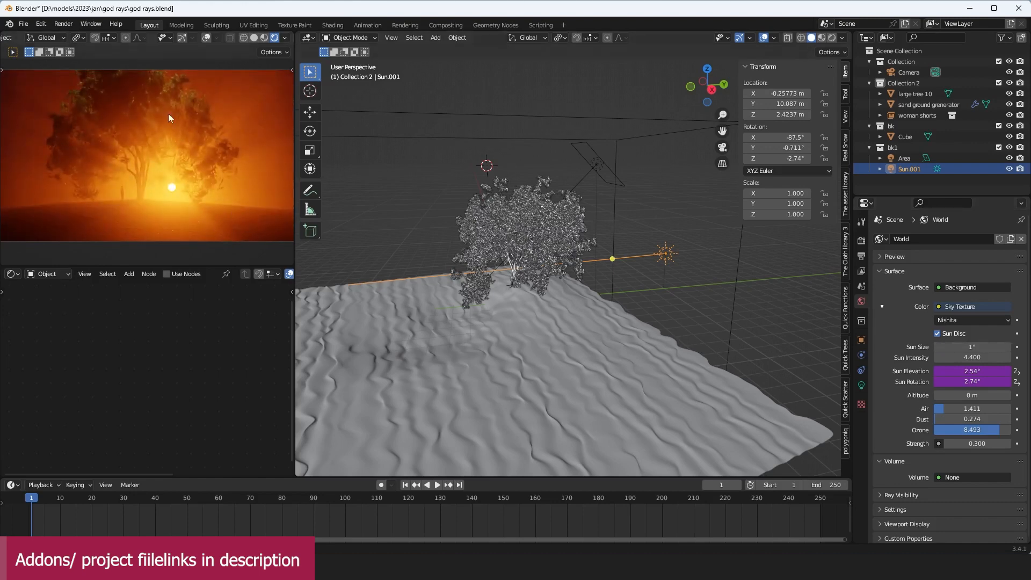
{"action": "mouse_move", "coordinate": [99, 134]}
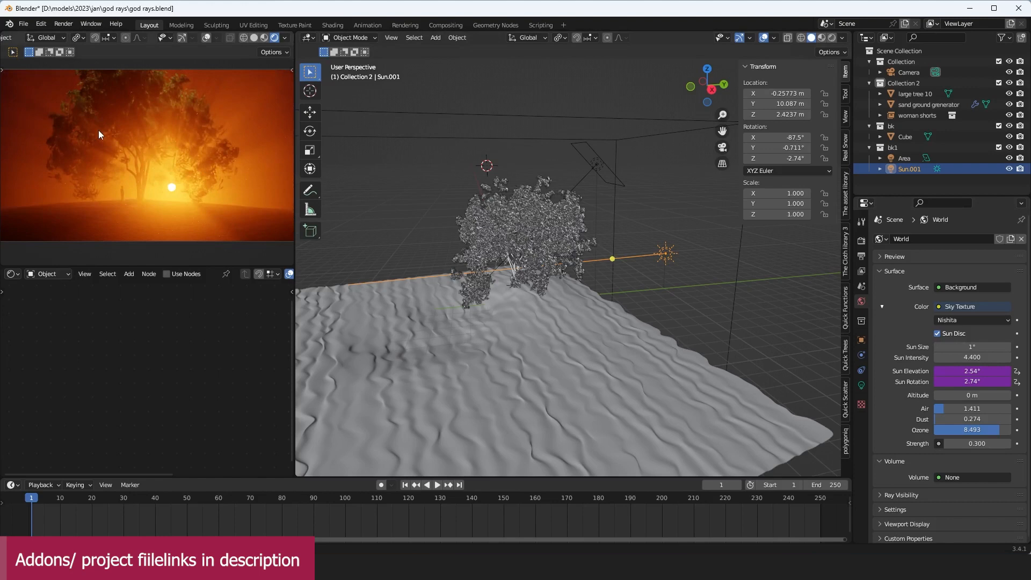
{"action": "mouse_move", "coordinate": [846, 390]}
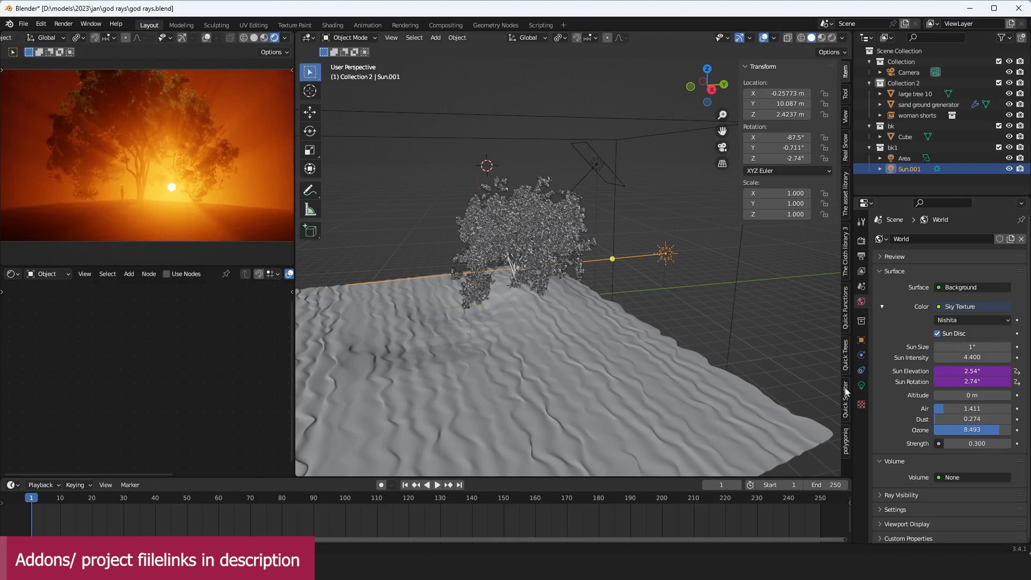
{"action": "mouse_move", "coordinate": [720, 290]}
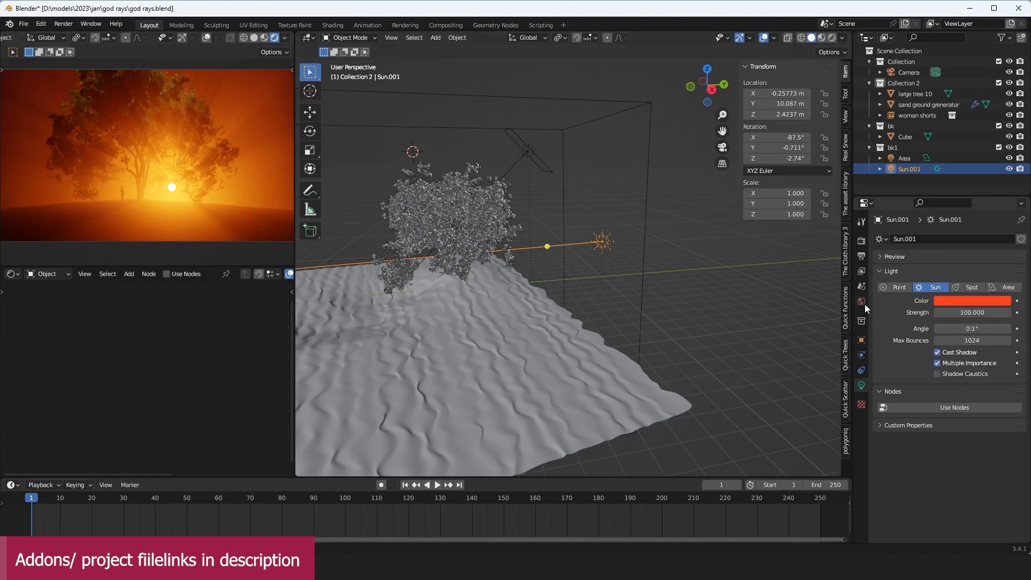
In the world's Nishita sky settings, switch off the sun disc.
{"action": "left_click", "coordinate": [861, 300]}
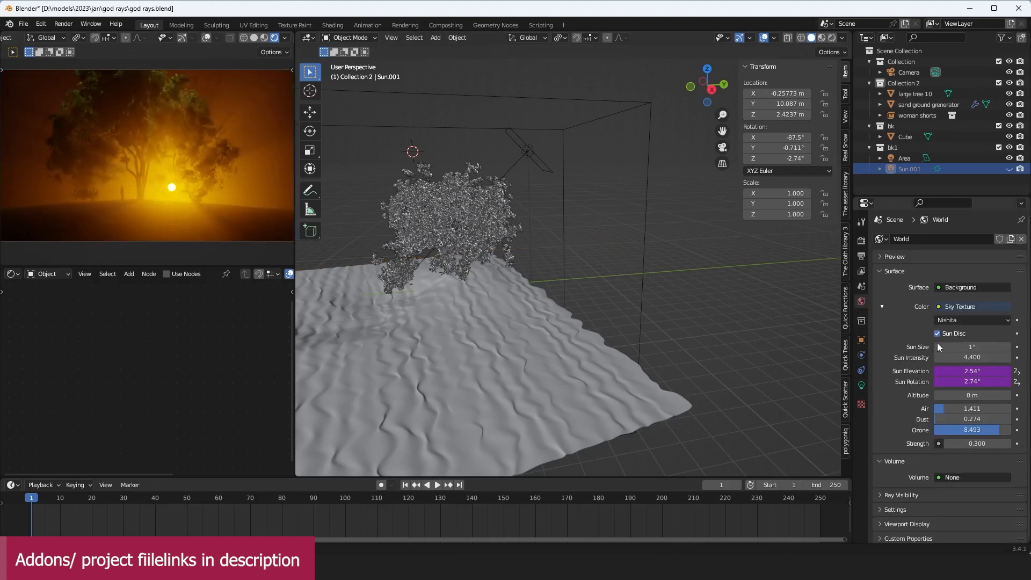
{"action": "left_click", "coordinate": [936, 333]}
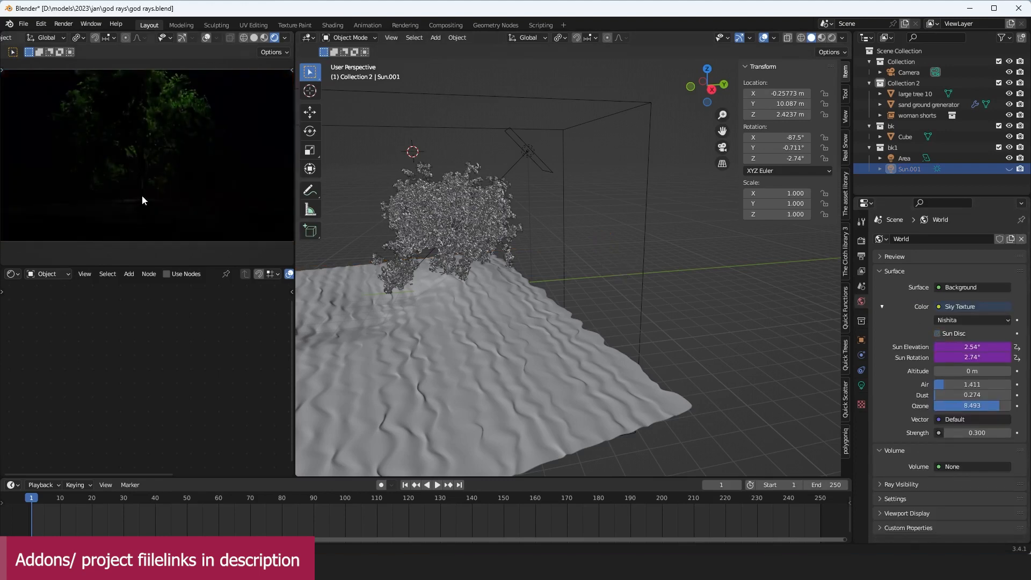
{"action": "mouse_move", "coordinate": [498, 259]}
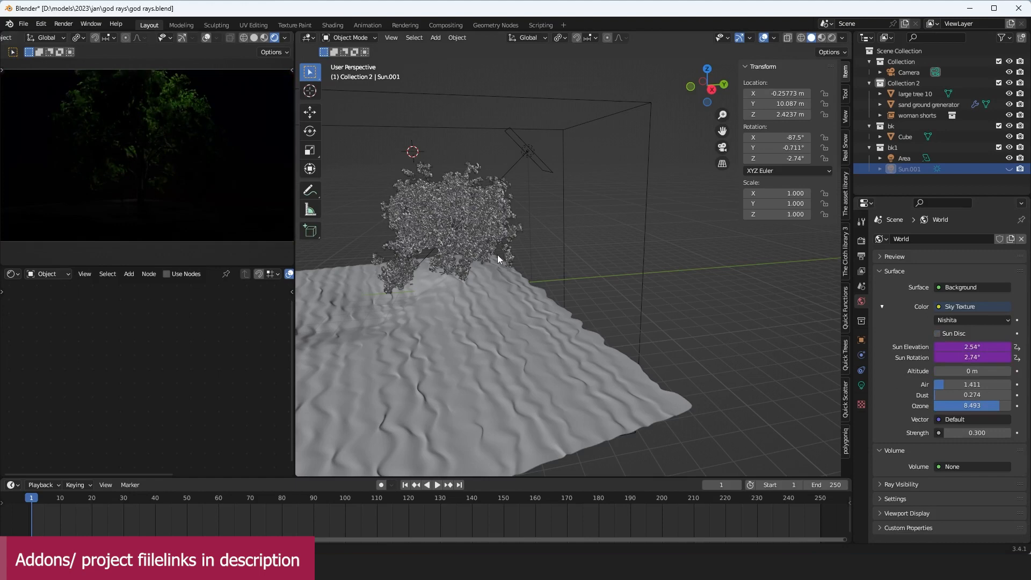
{"action": "mouse_move", "coordinate": [877, 361]}
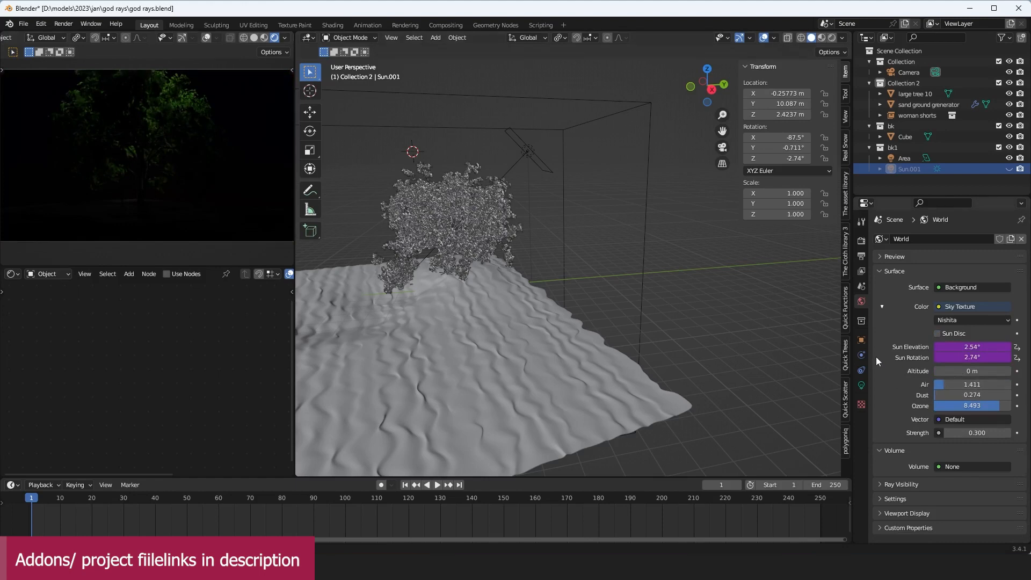
{"action": "mouse_move", "coordinate": [751, 311]}
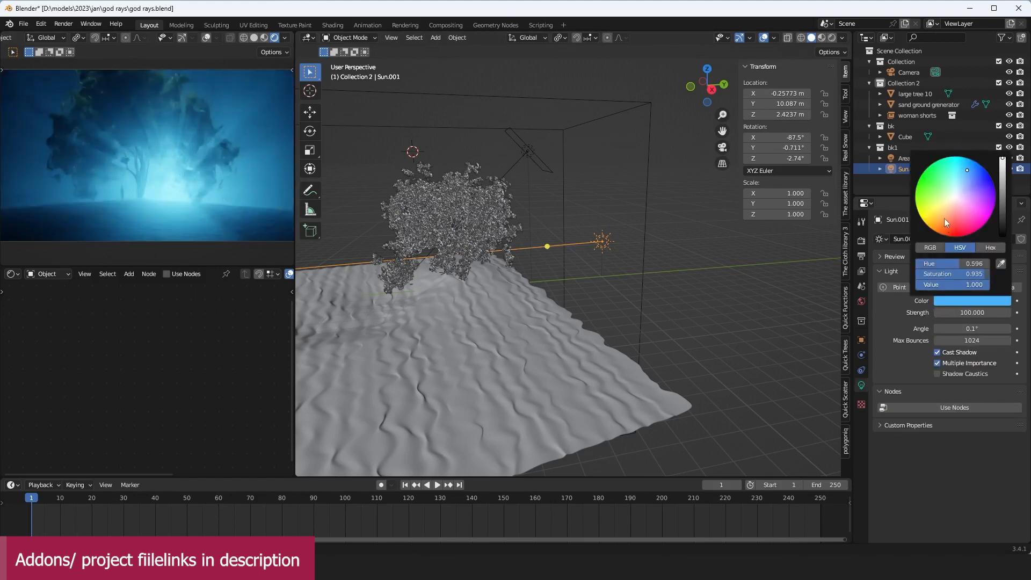
Make the sun lamp orange and set its angle to about 5°.
{"action": "left_click", "coordinate": [972, 301]}
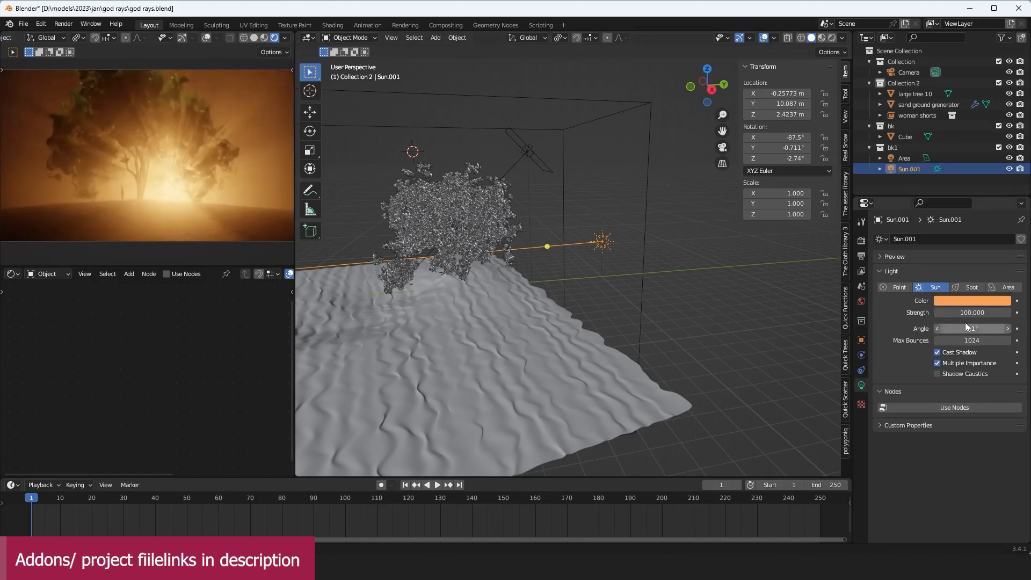
{"action": "left_click", "coordinate": [971, 329]}
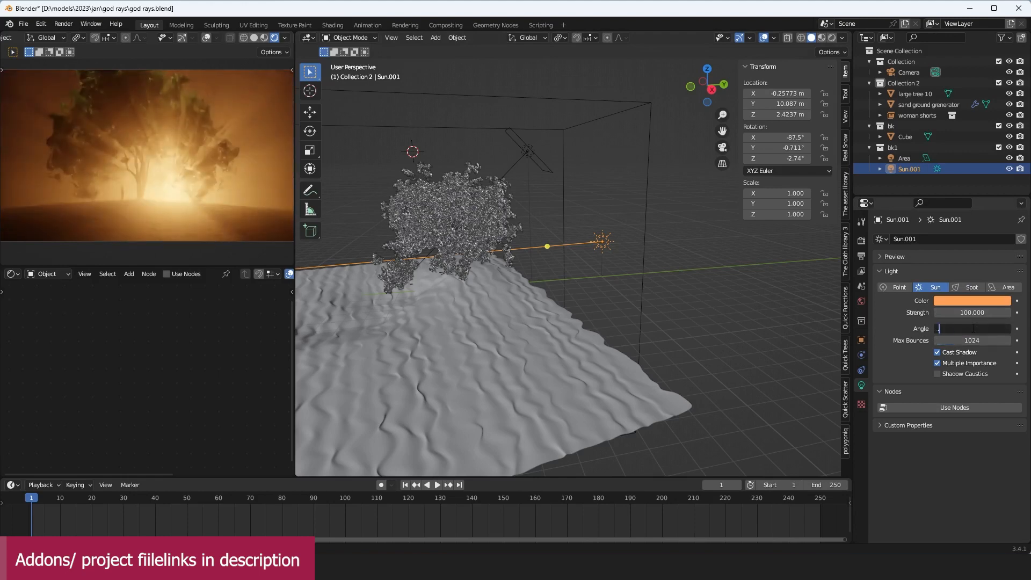
{"action": "left_click_drag", "start_coordinate": [947, 329], "coordinate": [979, 329]}
{"action": "type", "text": "5"}
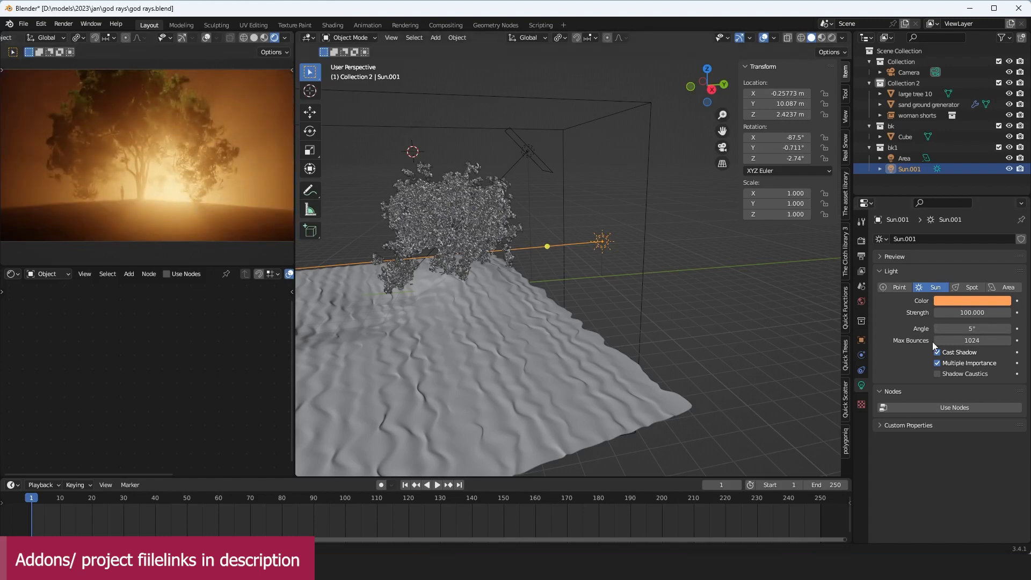
{"action": "double_click", "coordinate": [972, 328]}
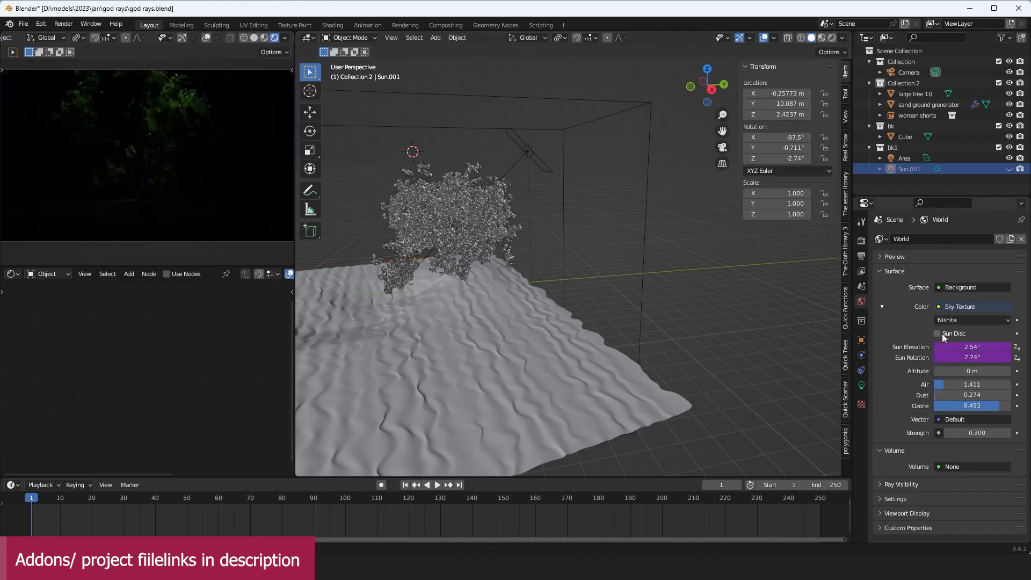
Turn the sky's sun disc back on and select the sun lamp in the viewport.
{"action": "left_click", "coordinate": [937, 333]}
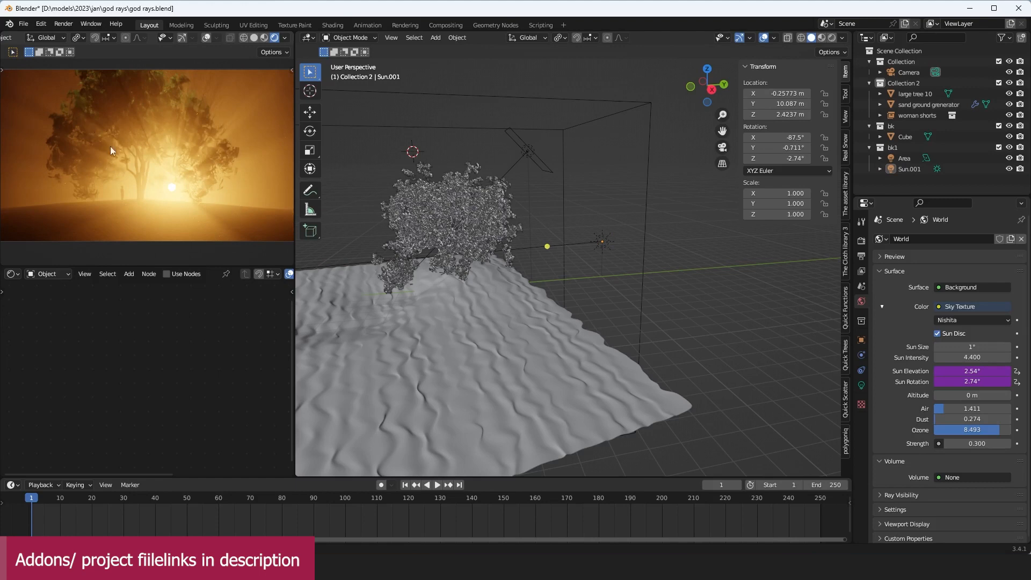
{"action": "mouse_move", "coordinate": [735, 258]}
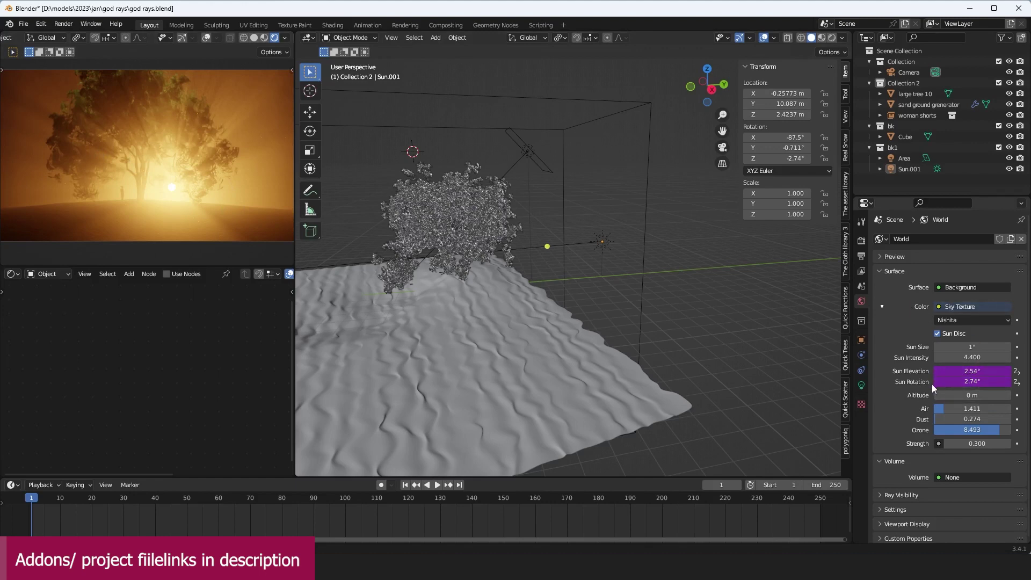
{"action": "mouse_move", "coordinate": [599, 266]}
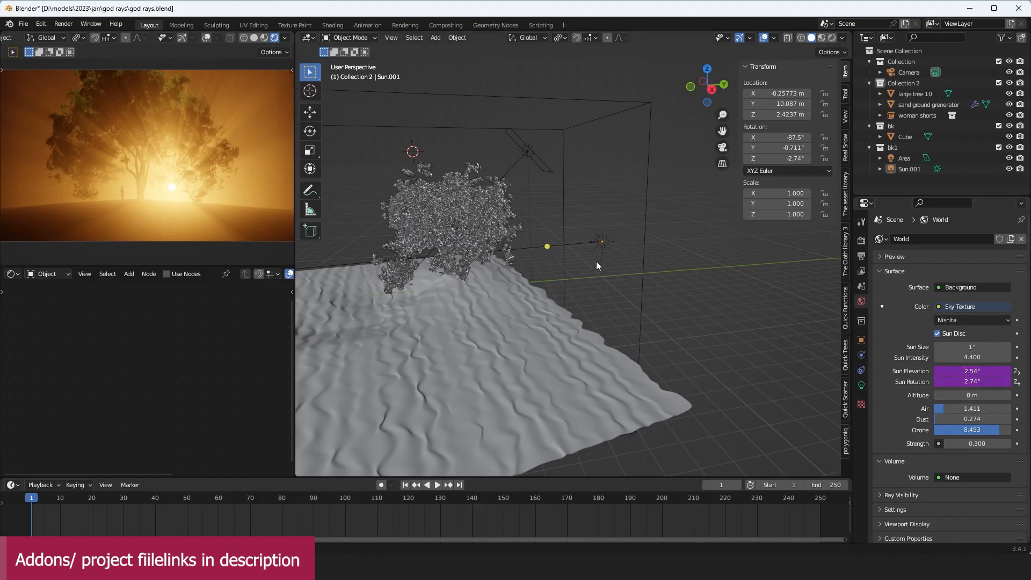
{"action": "left_click", "coordinate": [603, 241]}
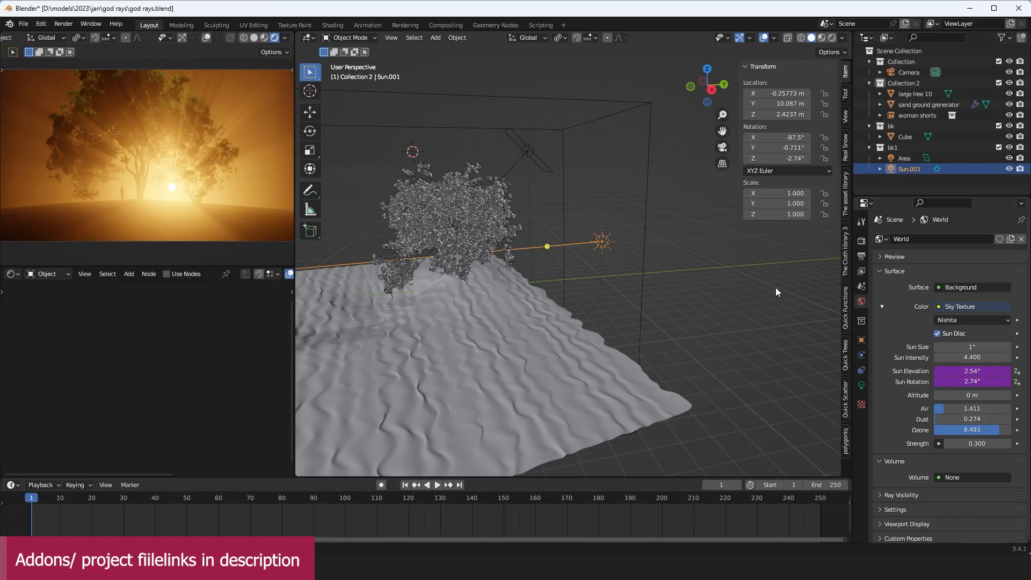
Rotate the sun lamp so the driven sky sun drops low beside the tree.
{"action": "key", "text": "r"}
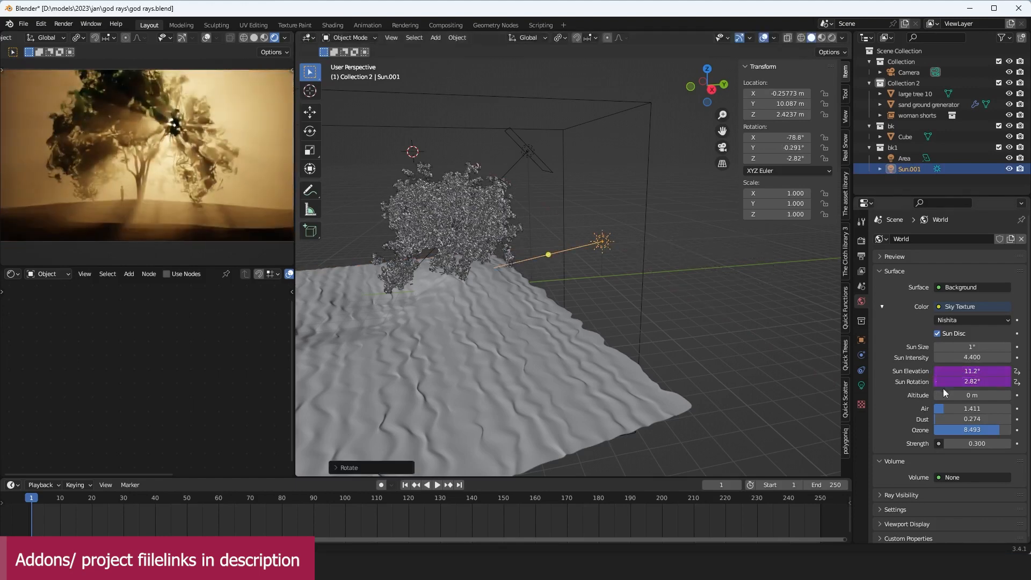
{"action": "mouse_move", "coordinate": [658, 268]}
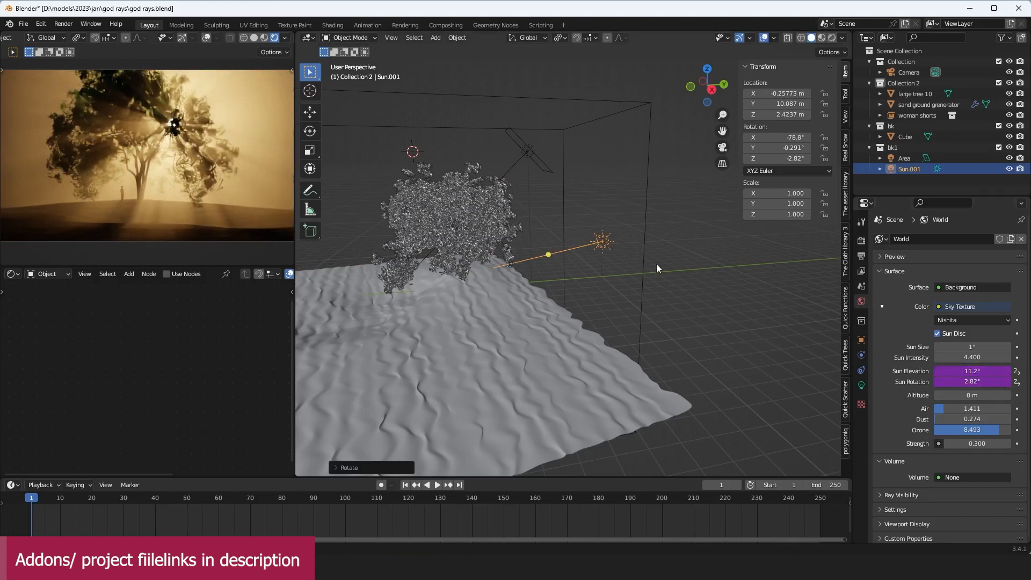
{"action": "left_click_drag", "start_coordinate": [656, 269], "coordinate": [667, 270]}
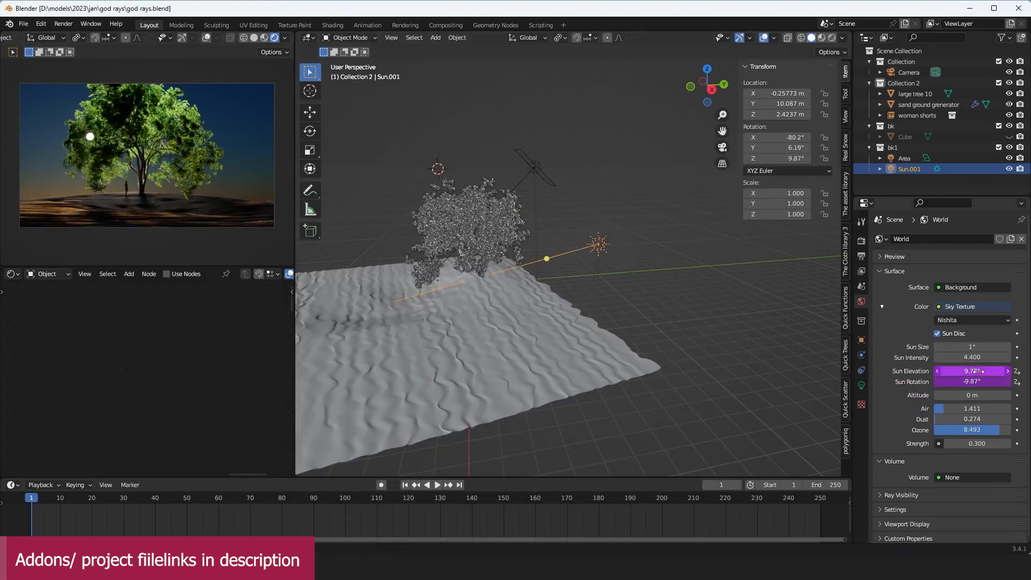
Try the driven Sun Elevation field, then rotate the sun lamp to a new direction.
{"action": "left_click_drag", "start_coordinate": [973, 370], "coordinate": [973, 370]}
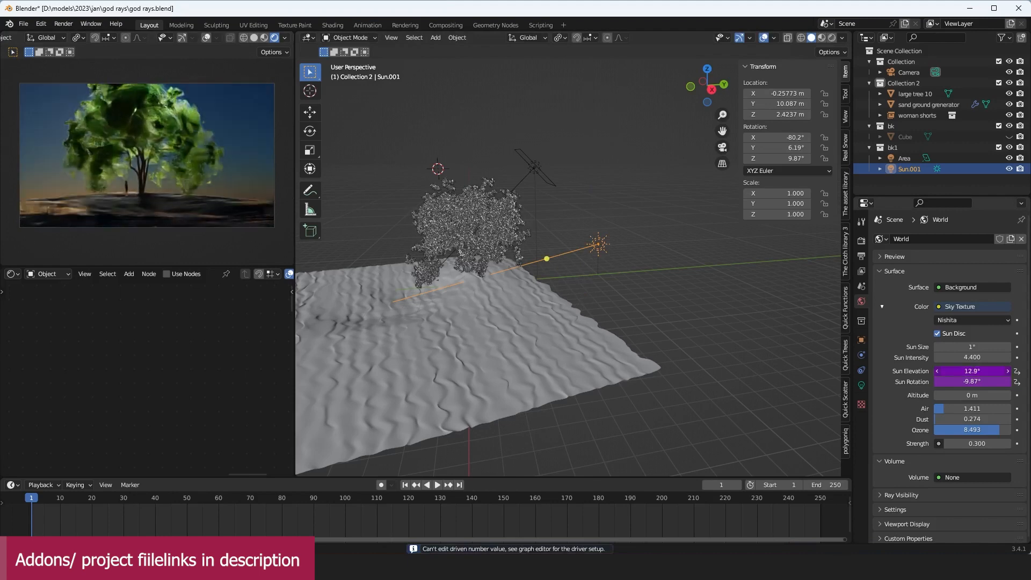
{"action": "right_click", "coordinate": [969, 371]}
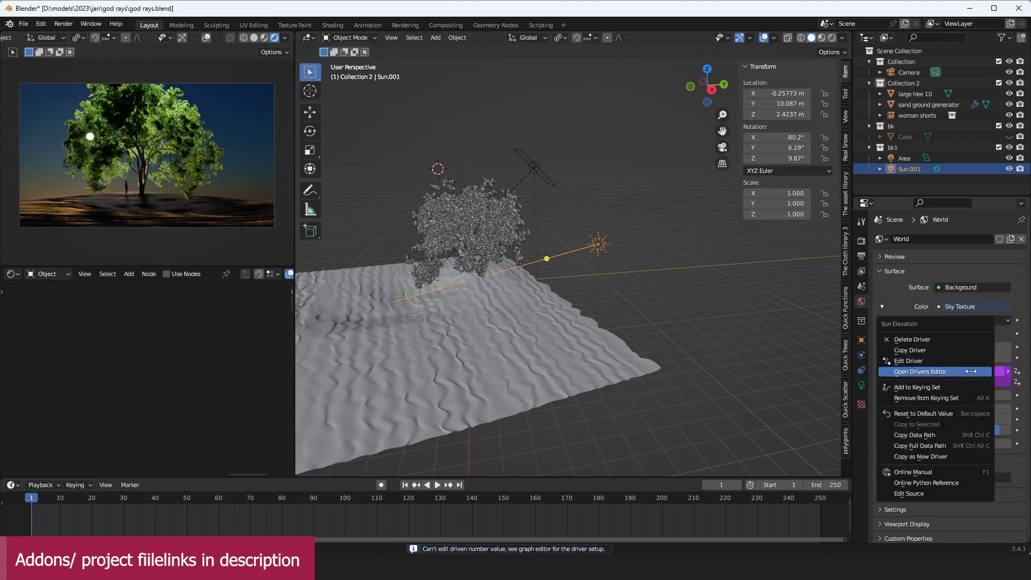
{"action": "left_click", "coordinate": [919, 371]}
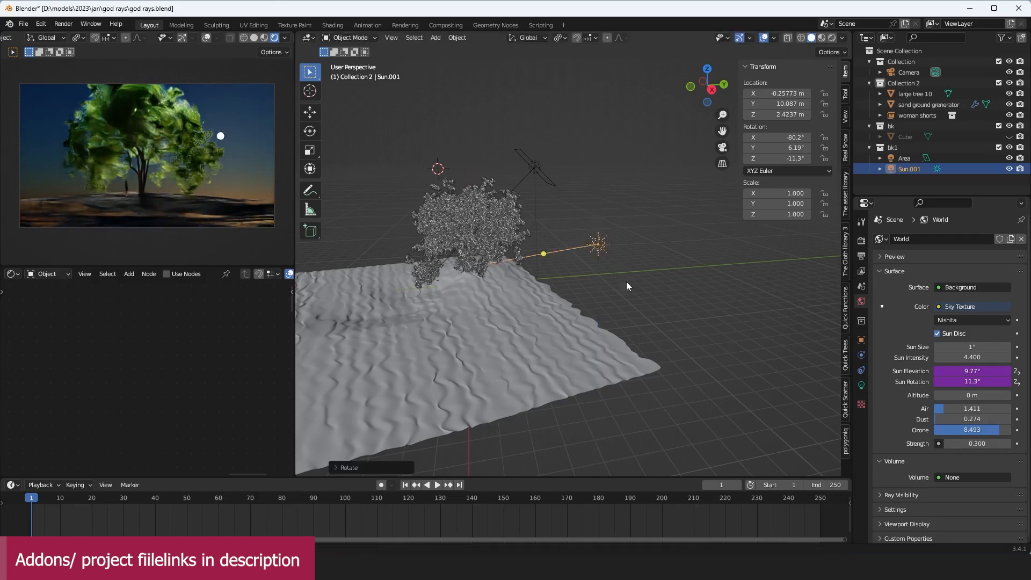
{"action": "left_click_drag", "start_coordinate": [626, 285], "coordinate": [622, 283]}
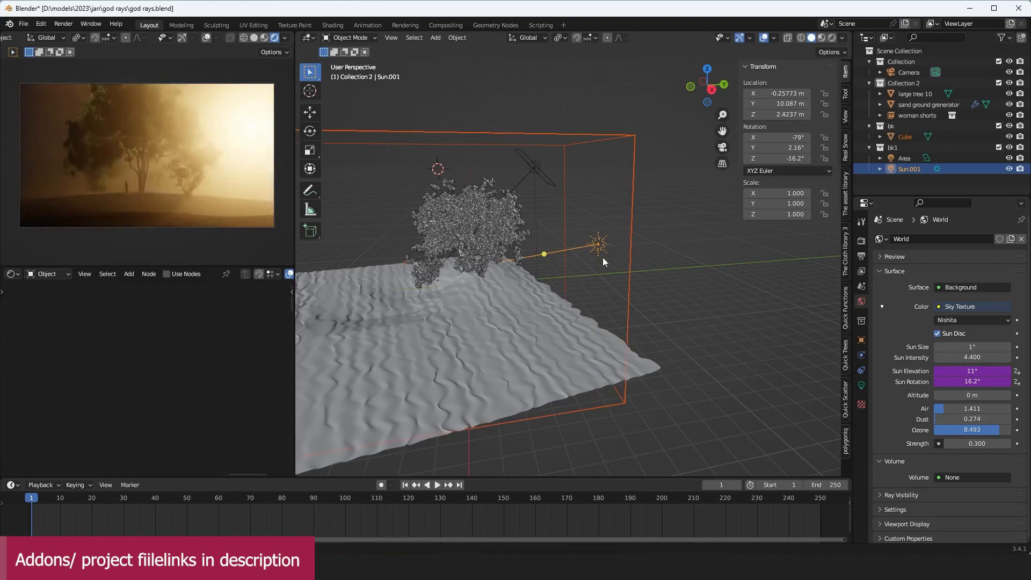
Trackball-rotate the sun lamp until the sun disc sits directly behind the tree.
{"action": "key", "text": "r"}
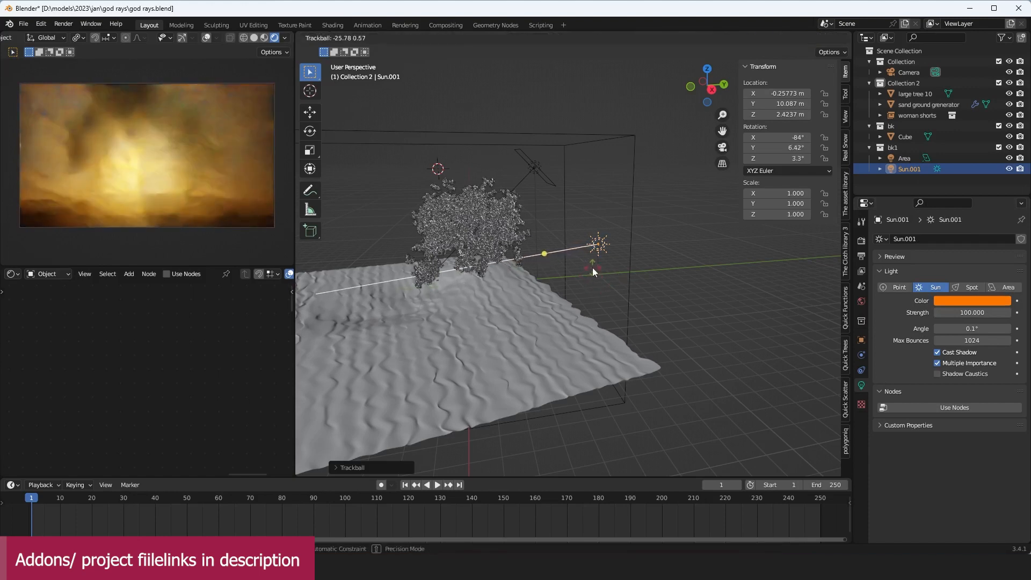
{"action": "left_click_drag", "start_coordinate": [595, 271], "coordinate": [637, 287]}
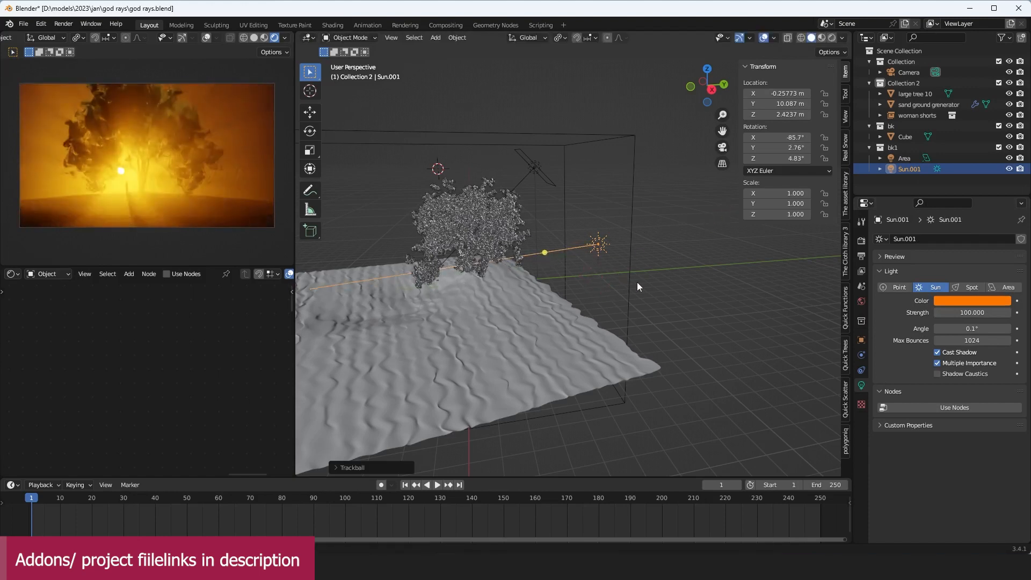